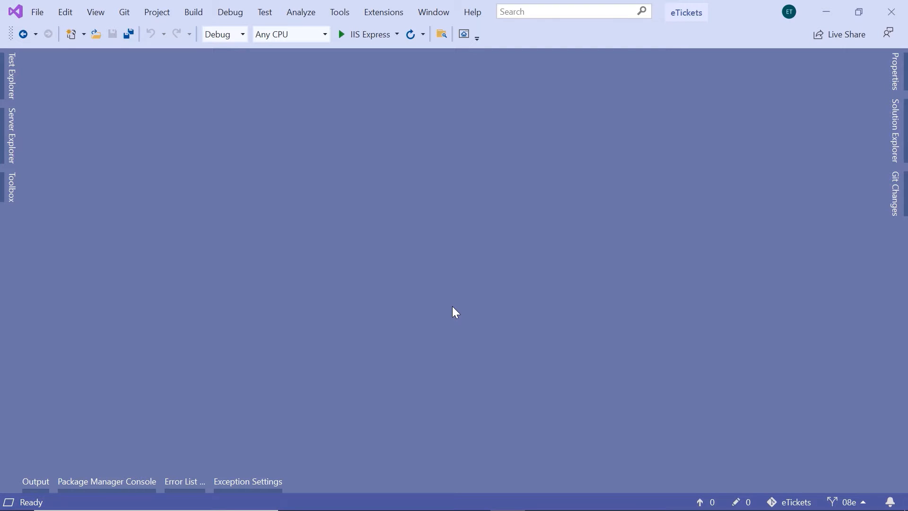
mouse_move(900, 149)
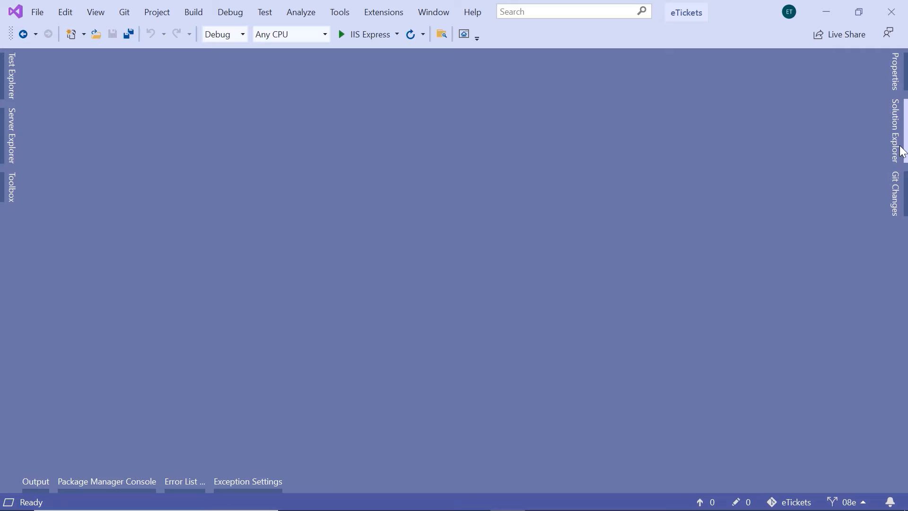
- Show Solution Explorer, collapse every folder, and select the Models folder
click(896, 136)
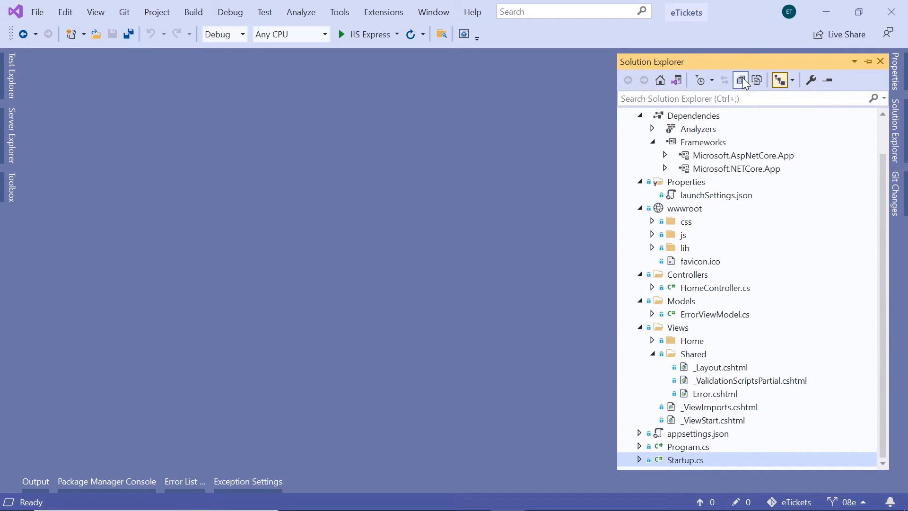
click(740, 80)
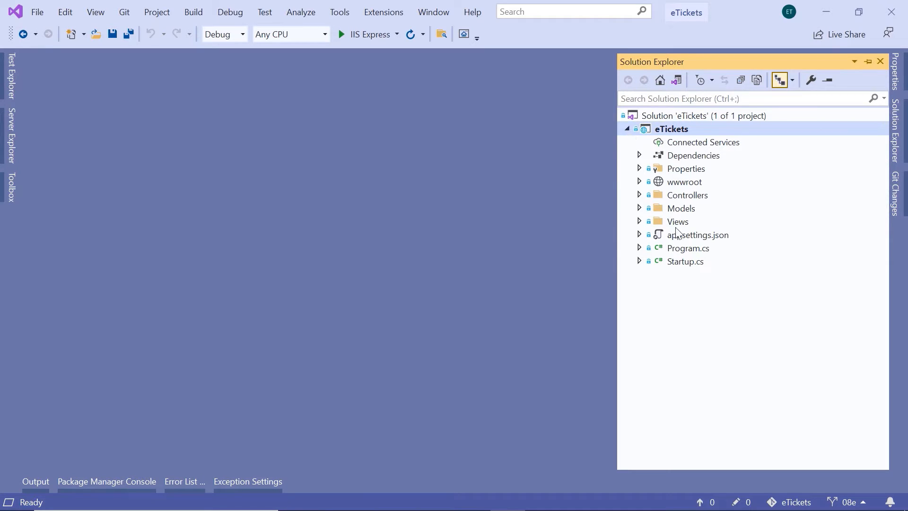
mouse_move(693, 213)
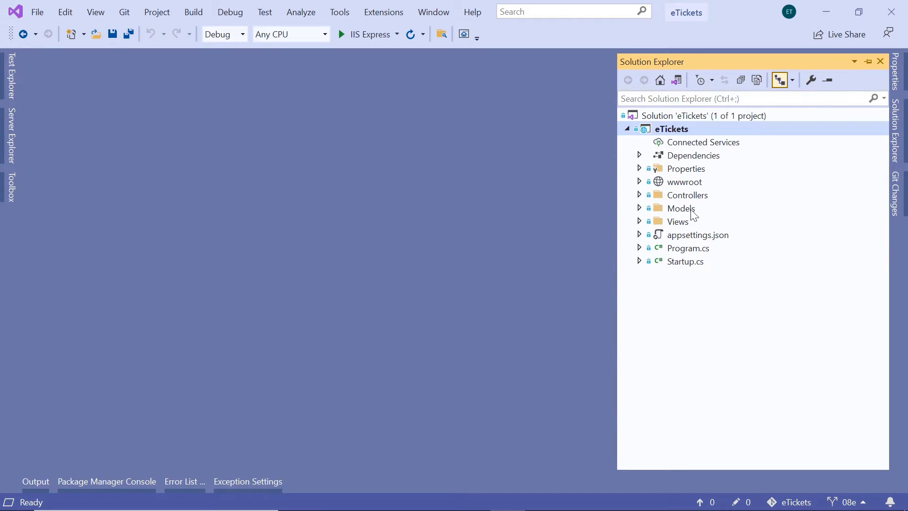
click(680, 208)
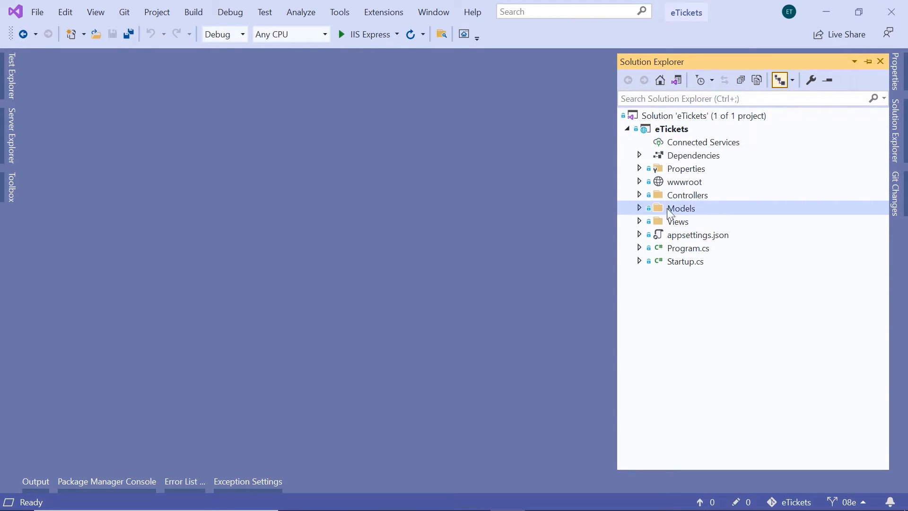
mouse_move(688, 217)
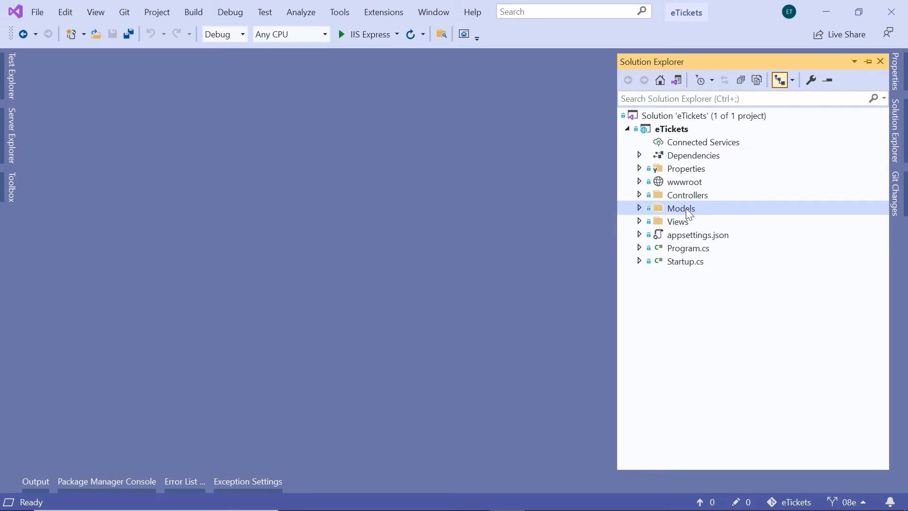
- Create an empty Class file named Actor inside the Models folder
right_click(681, 208)
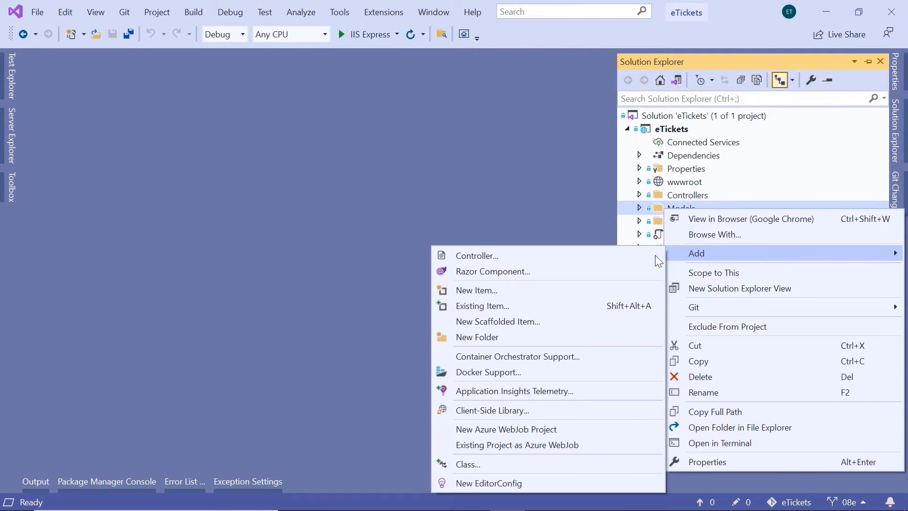
click(476, 290)
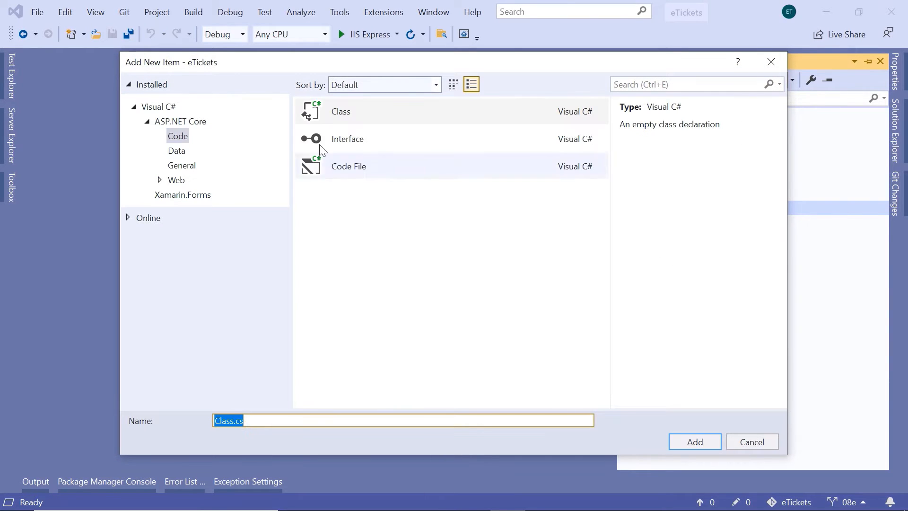
click(341, 111)
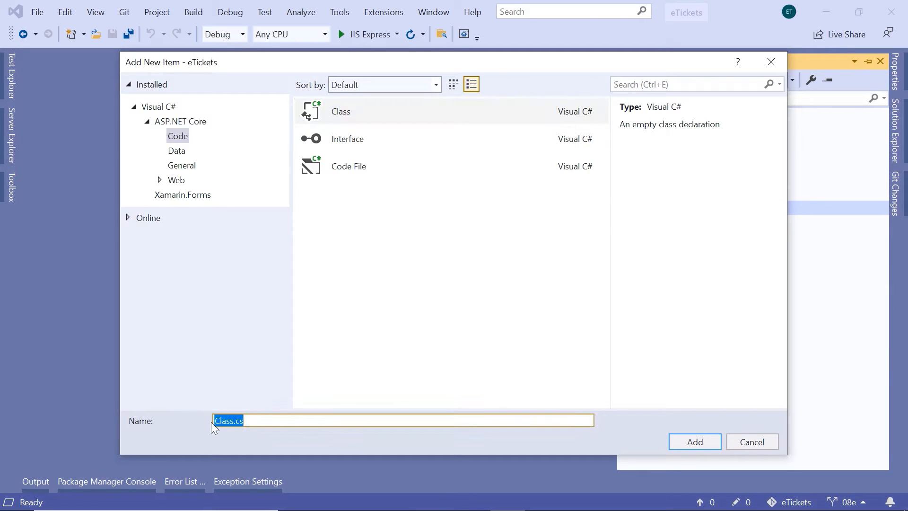
text(Actor)
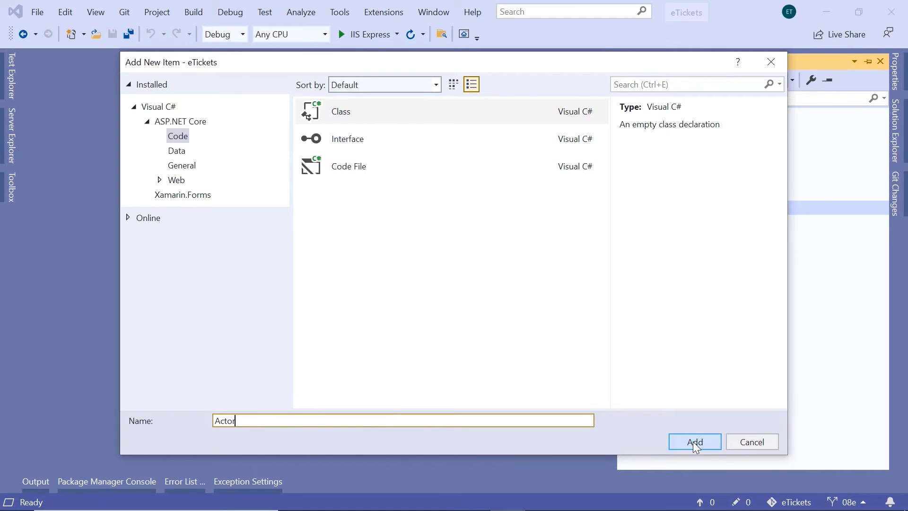
click(695, 442)
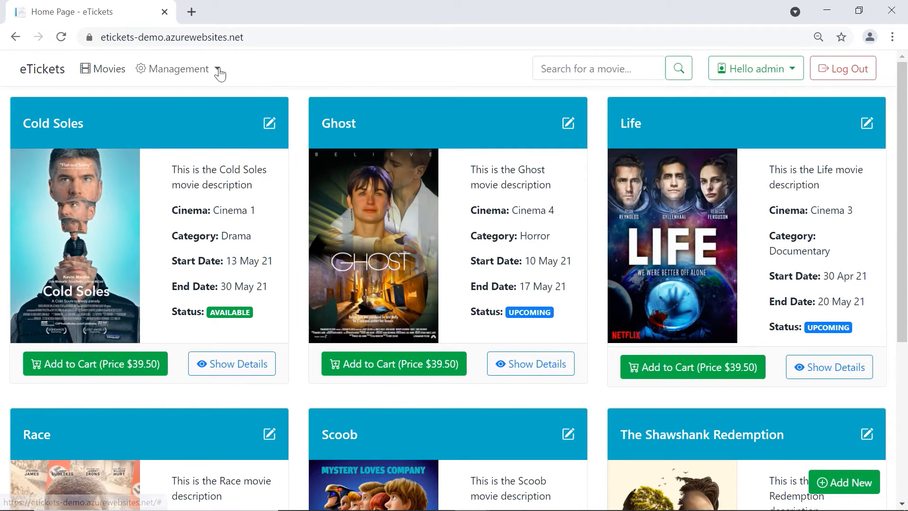
- Browse the site's Management > Actors list and open the Add New actor form
click(177, 68)
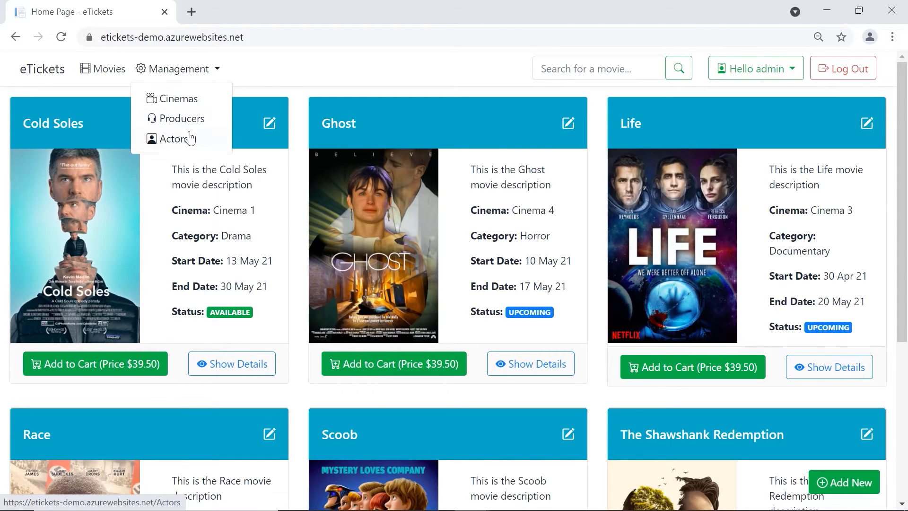
click(178, 137)
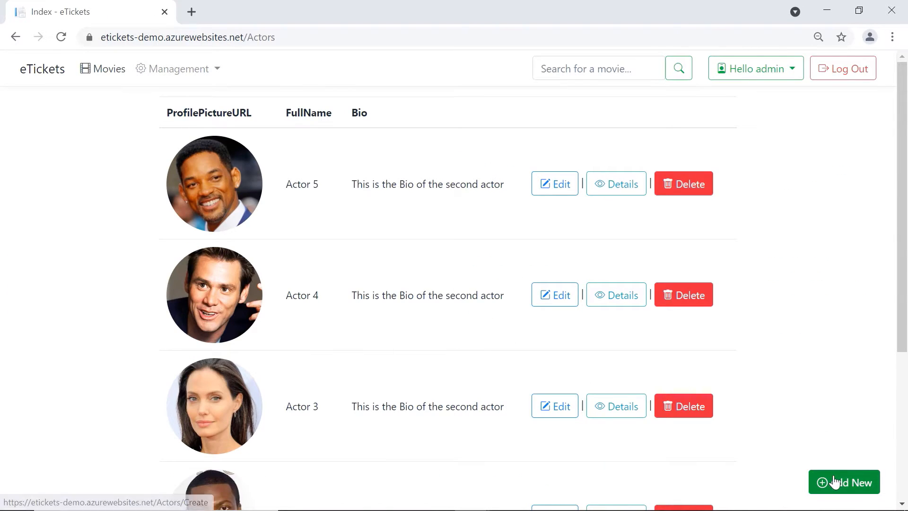
click(844, 482)
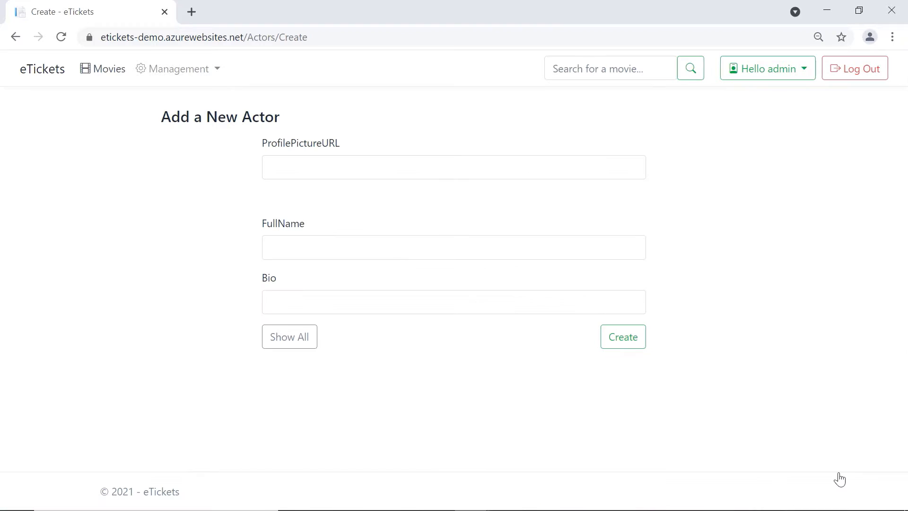
mouse_move(489, 429)
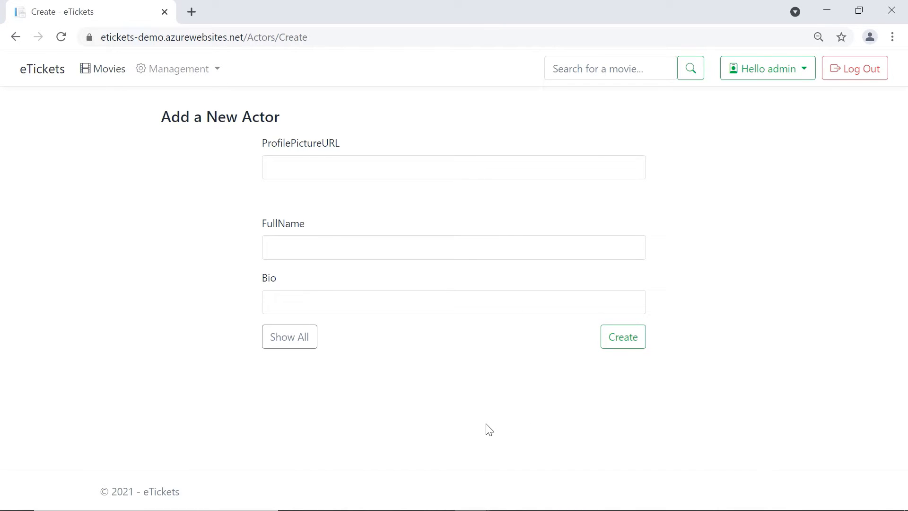
mouse_move(300, 148)
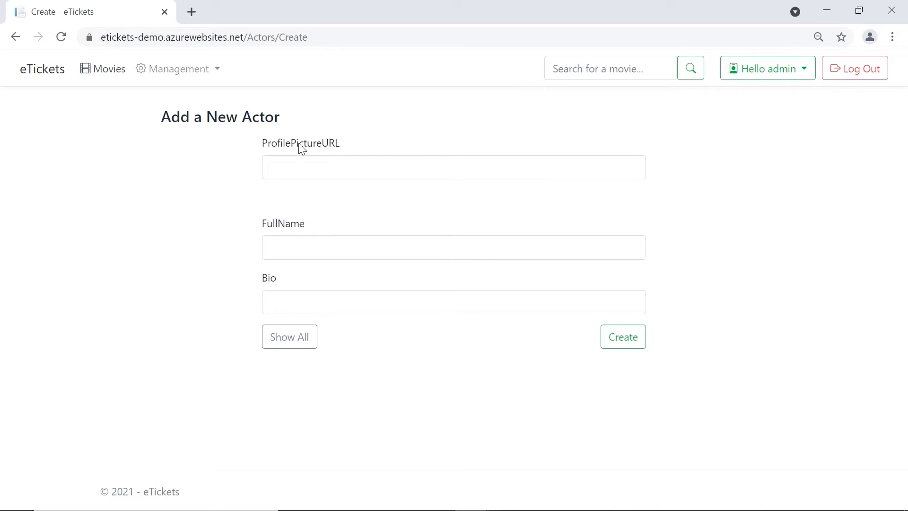
click(454, 167)
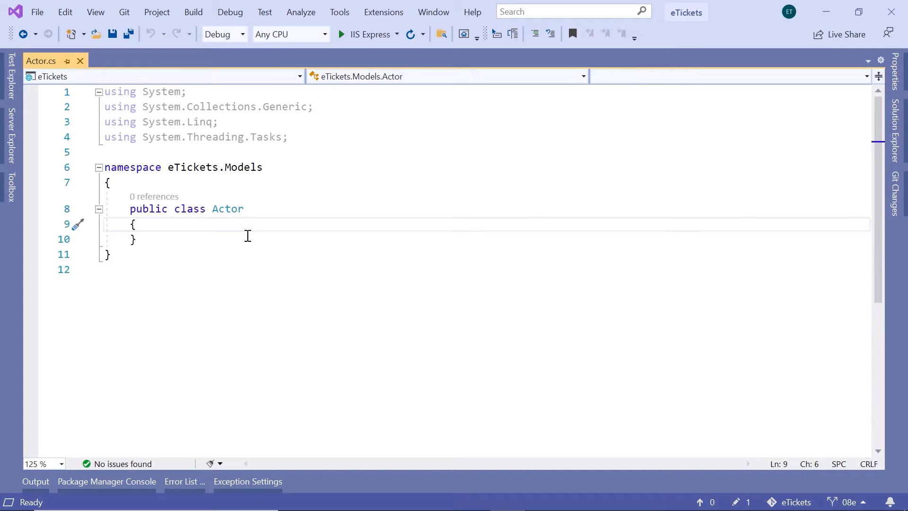
- Add string ProfilePictureURL, FullName and Bio properties with the prop snippet, leaving a line above
text(prop)
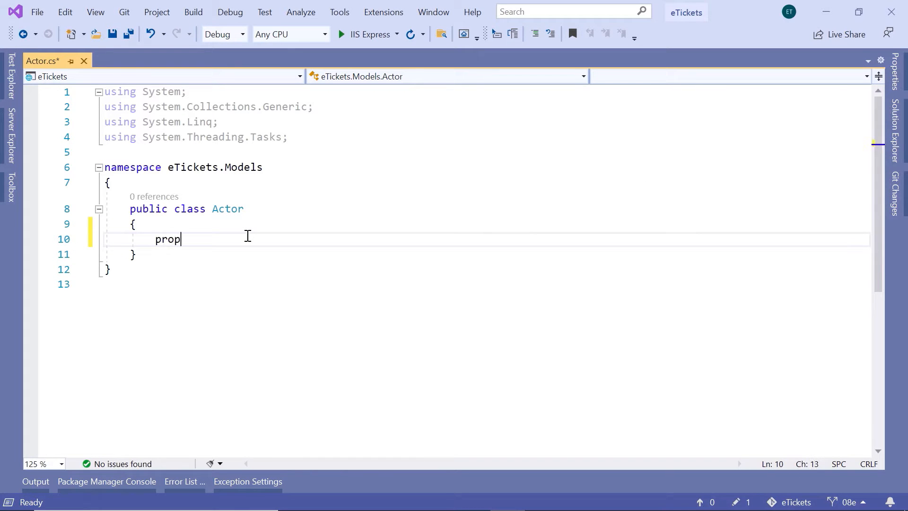
key(Tab)
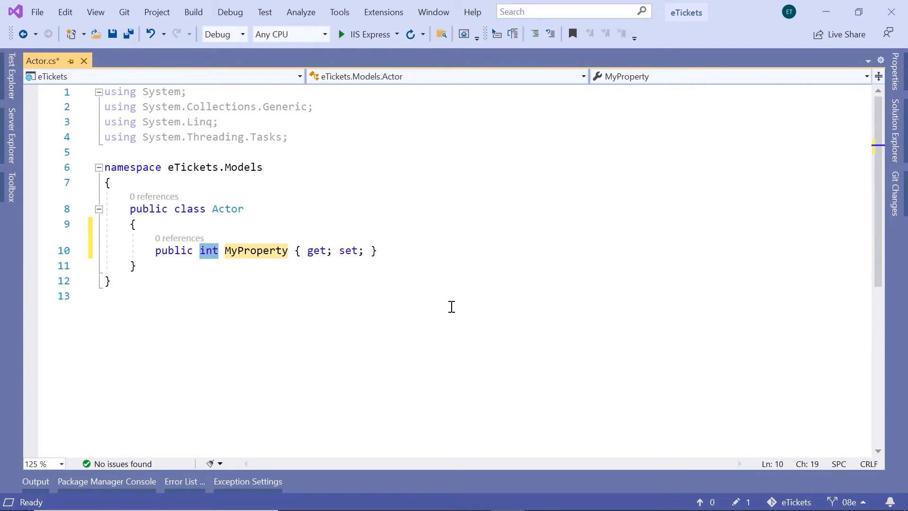
text(string)
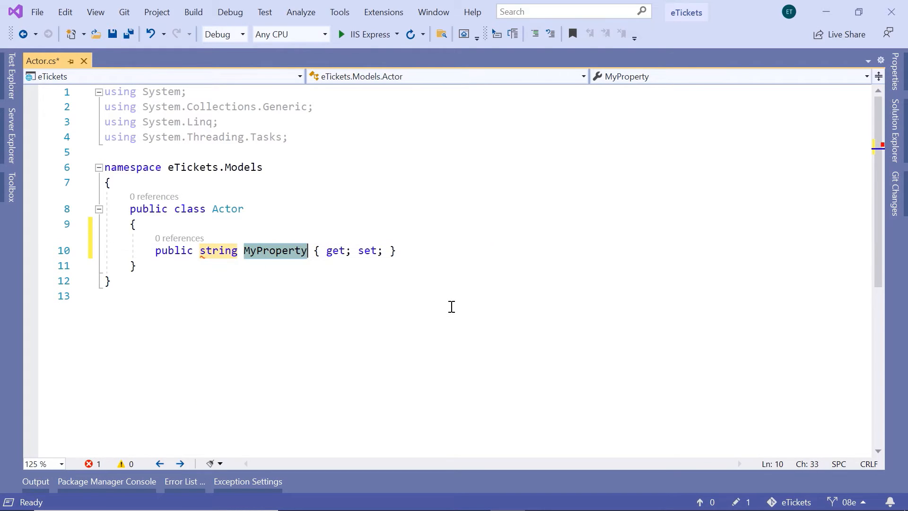
text(Profile)
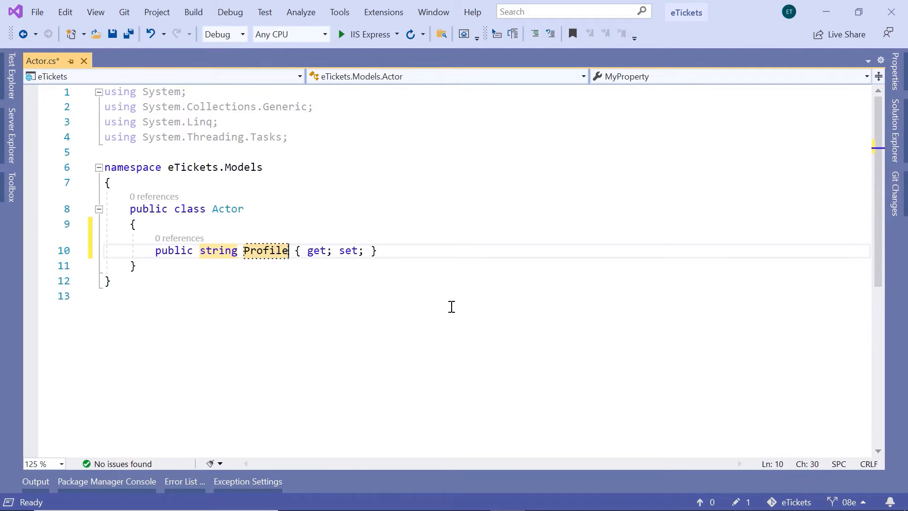
text(PictureURL)
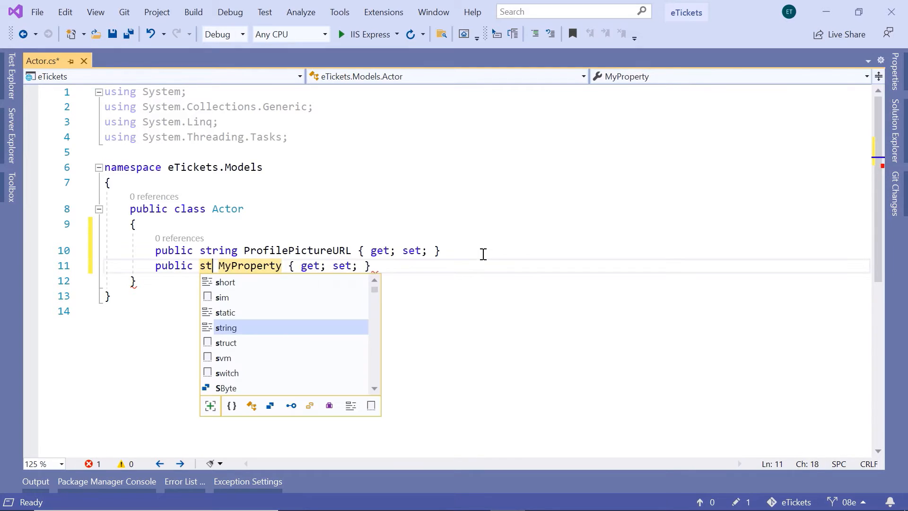
key(Tab)
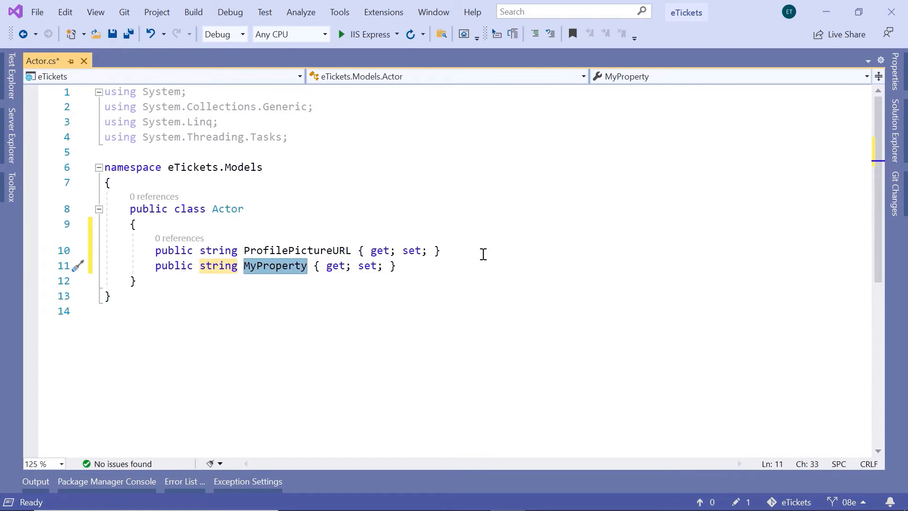
text(FullName)
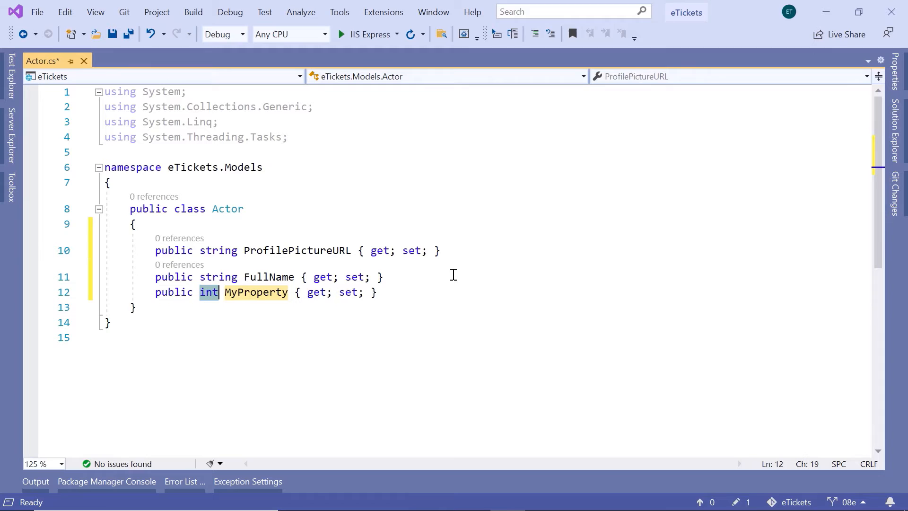
text(string)
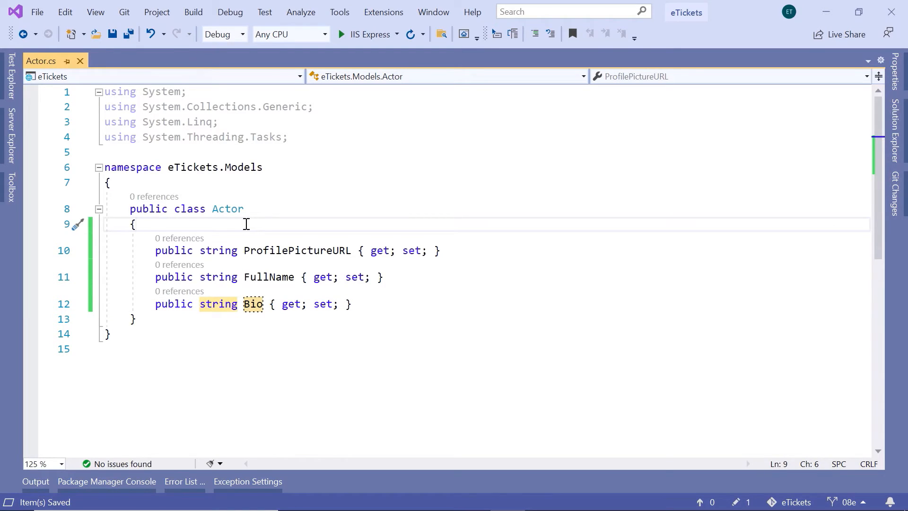
key(Enter)
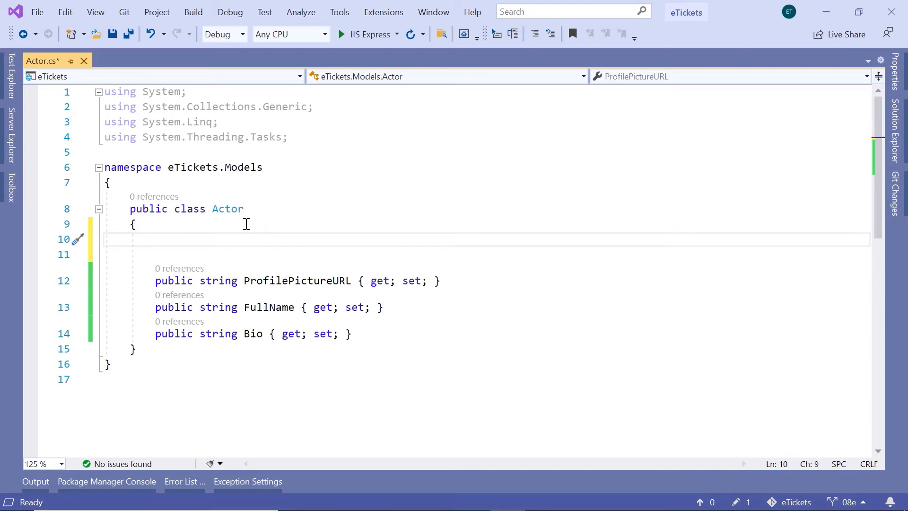
- Insert an int Id property above the string properties and start typing [Key] over it
text(prop)
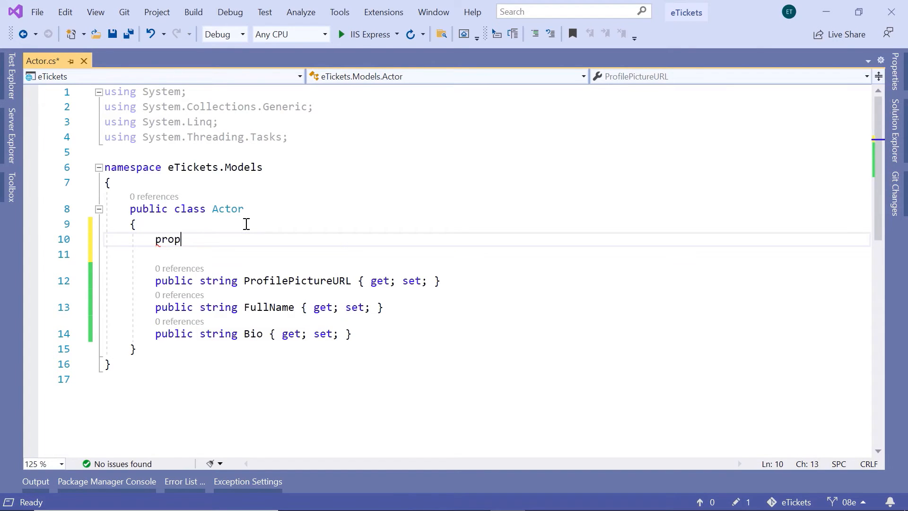
key(Tab)
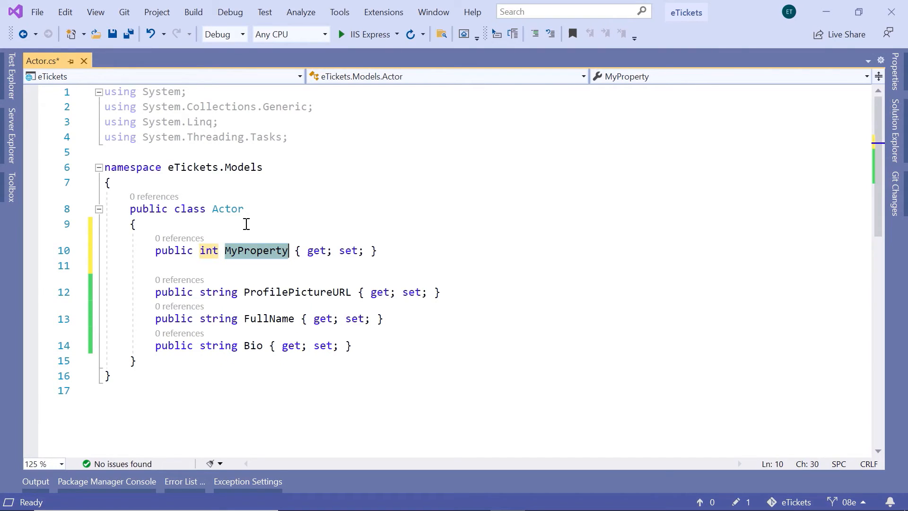
text(Id)
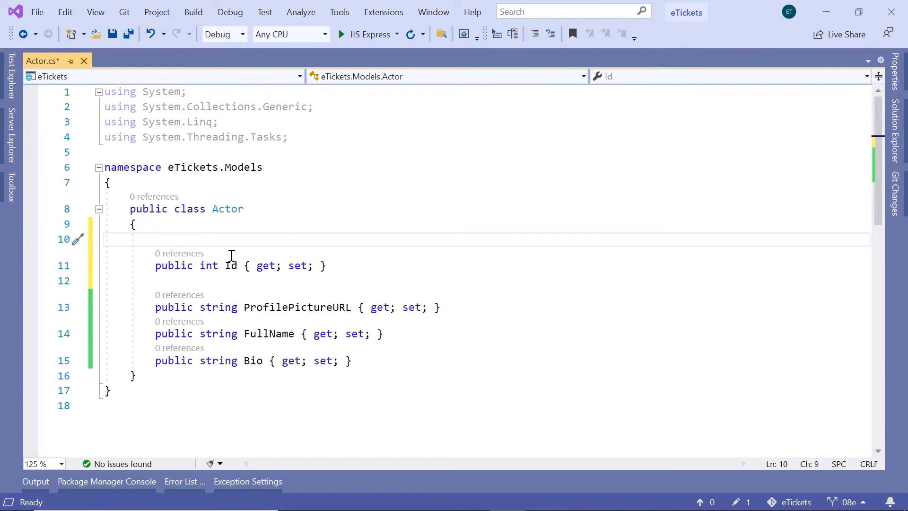
text([Key)
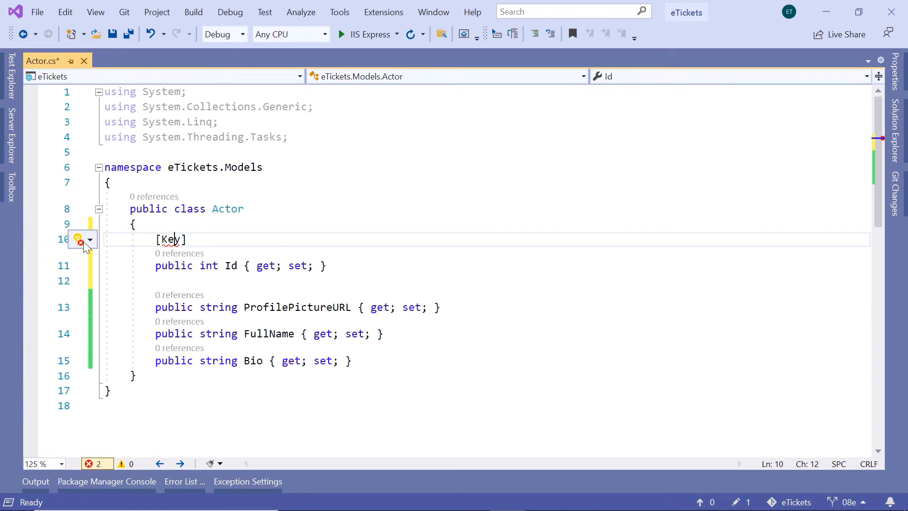
- Import System.ComponentModel.DataAnnotations for the [Key] attribute and save Actor.cs
click(90, 239)
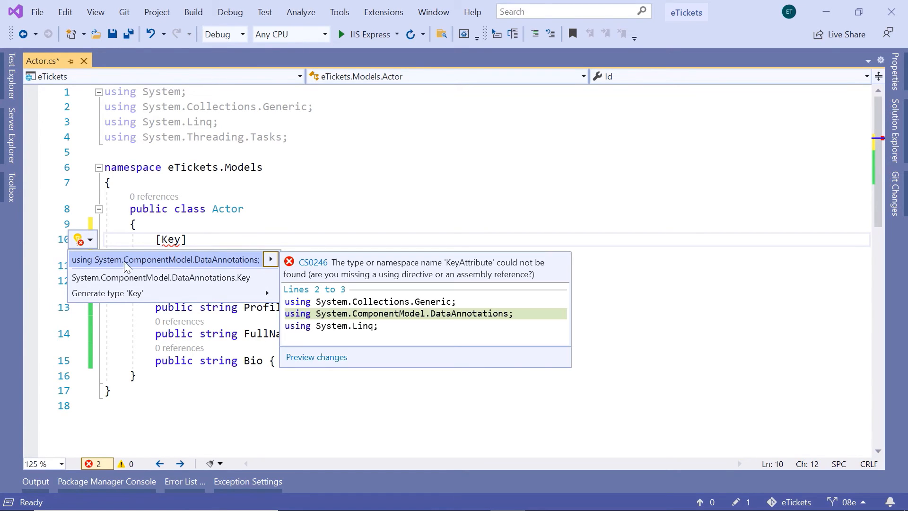
mouse_move(216, 264)
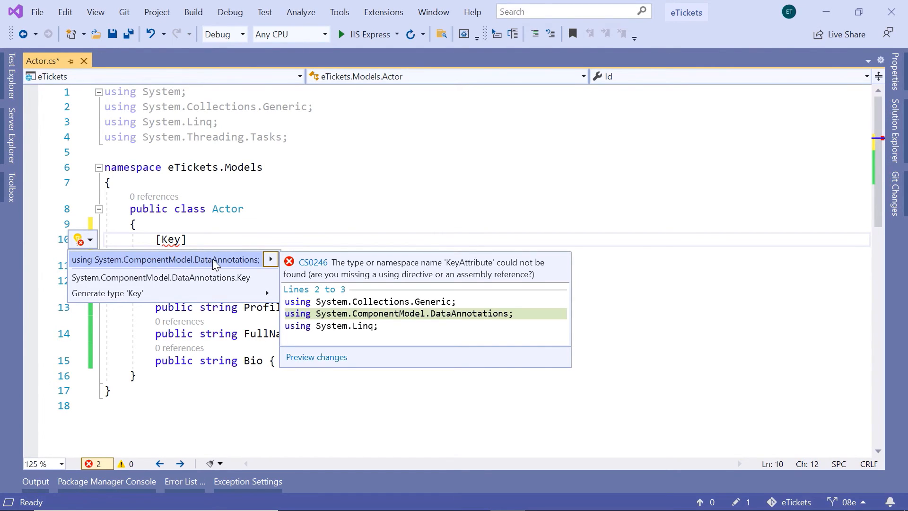
click(164, 258)
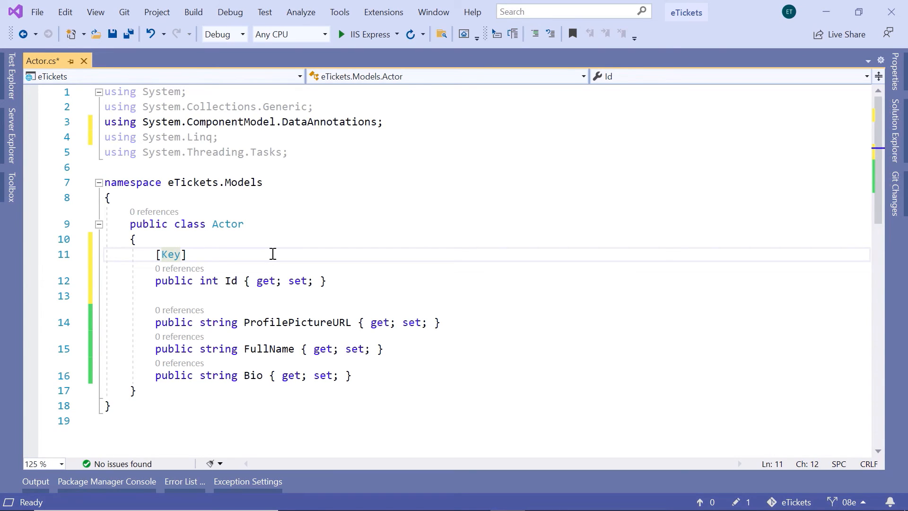
key(ctrl+s)
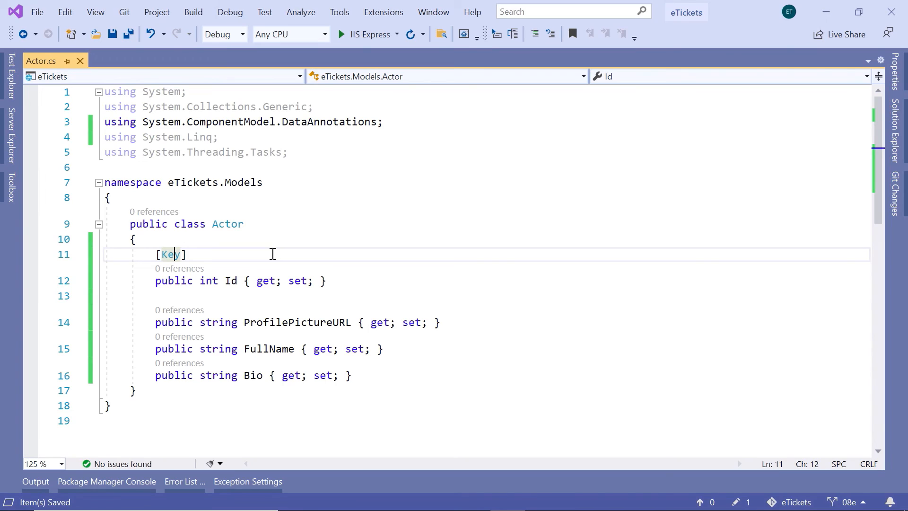